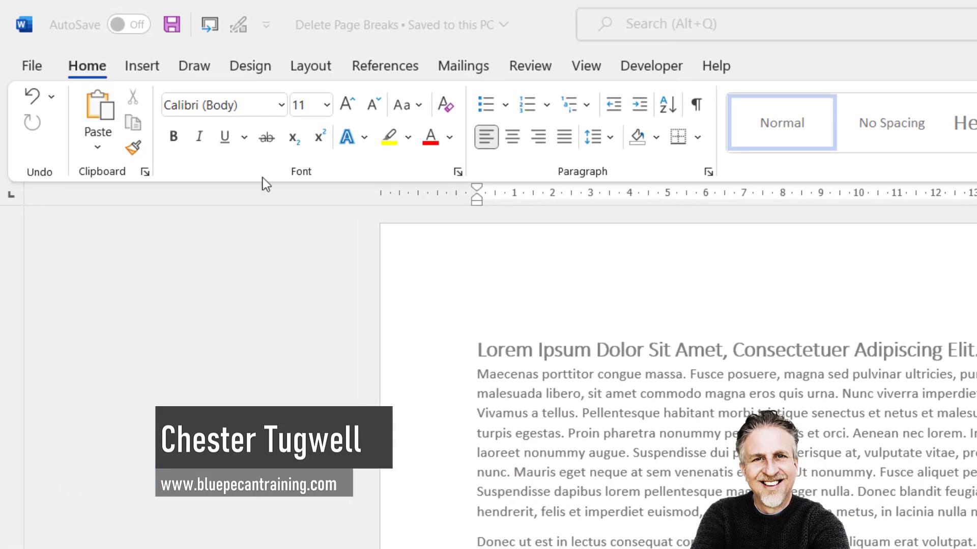
# - Turn on Show/Hide ¶ so paragraph marks and spaces appear throughout the document
pyautogui.click(696, 103)
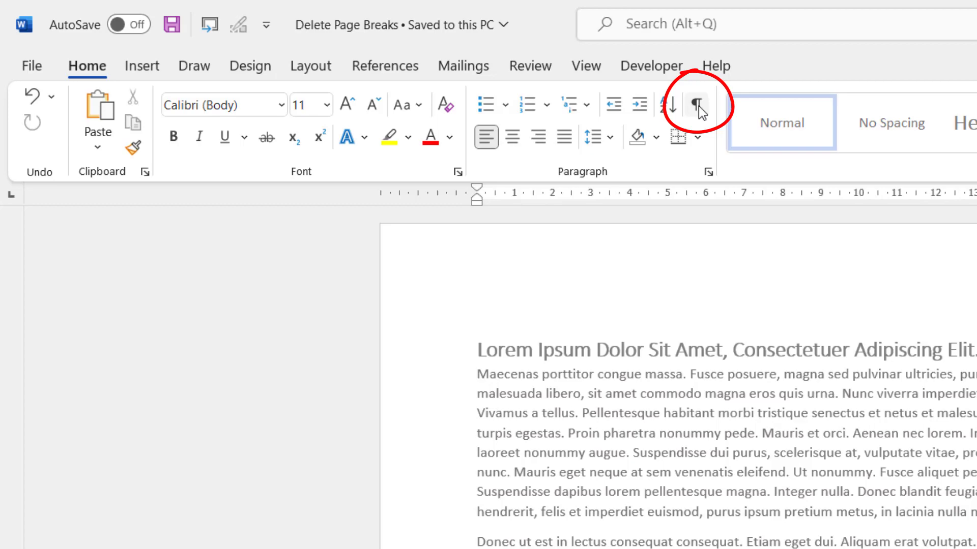
pyautogui.click(695, 105)
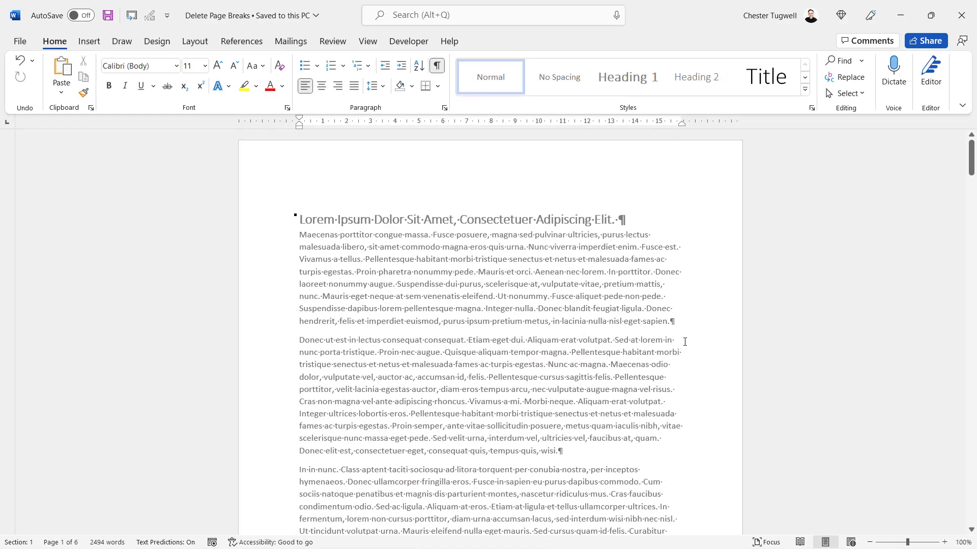
pyautogui.scroll(-3)
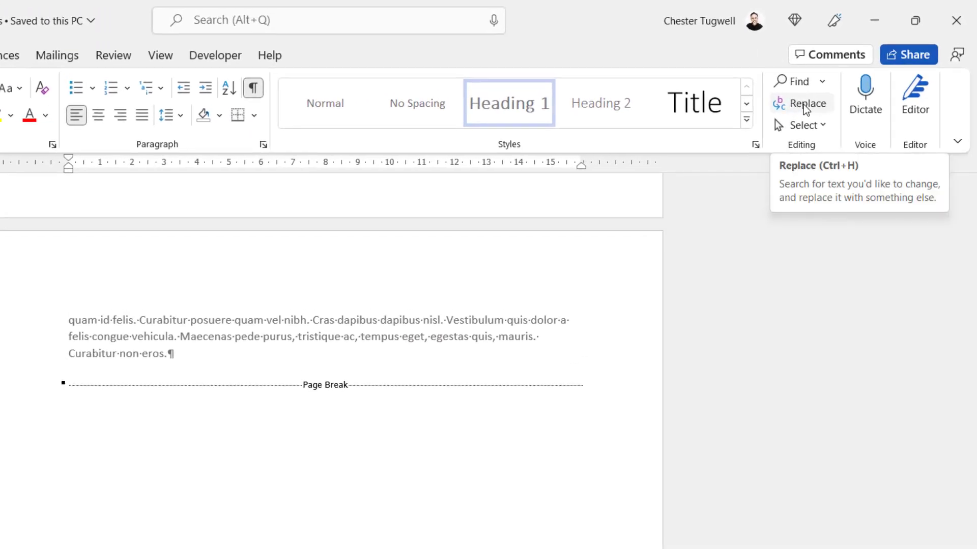
pyautogui.click(807, 104)
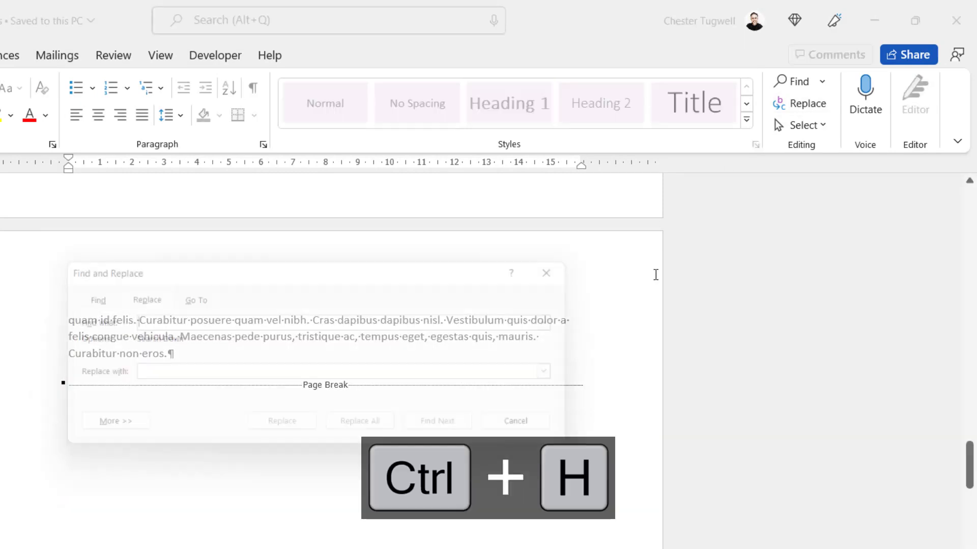
# - Bring up Find and Replace (Ctrl+H) to search for manual page breaks
pyautogui.press('ctrl+h')
pyautogui.write('^m')
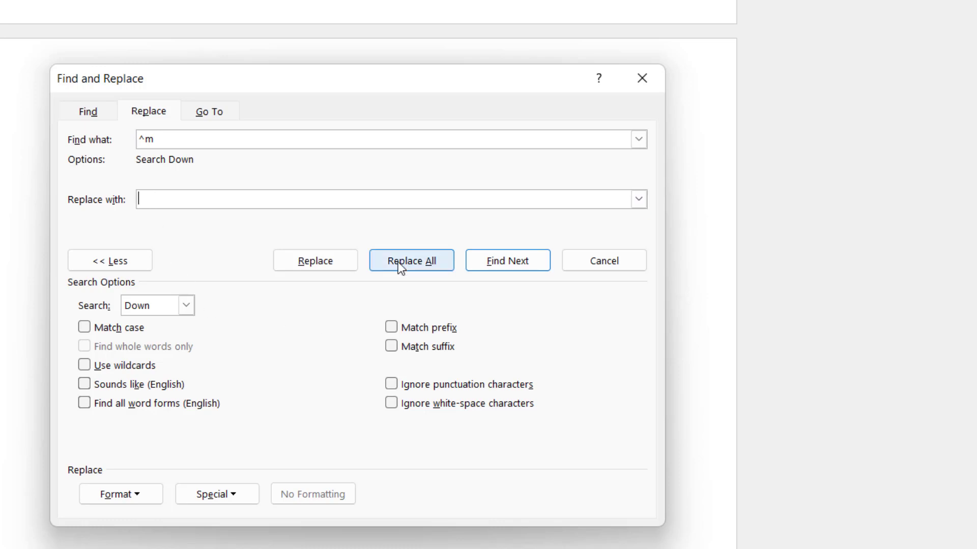
# - Replace all three manual page breaks with nothing, confirming the search and summary prompts
pyautogui.click(411, 260)
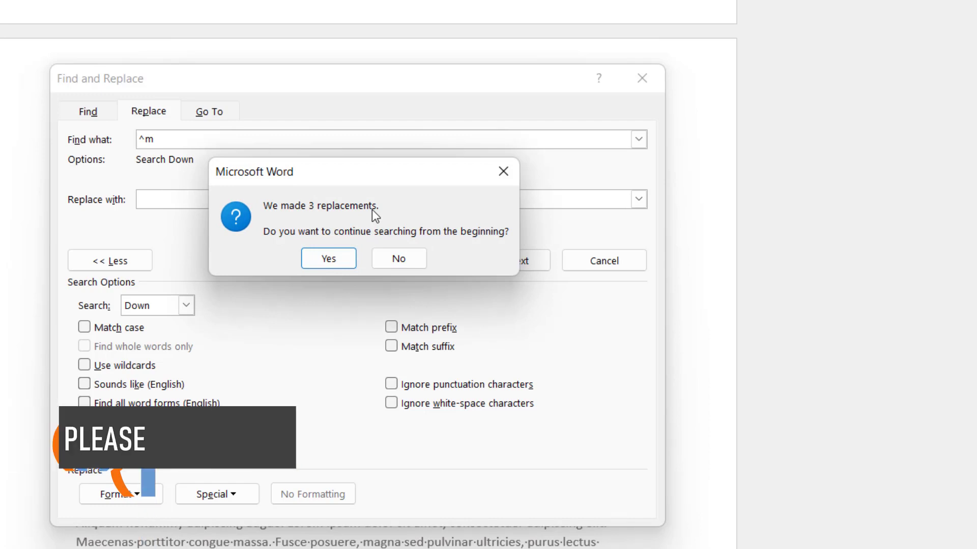
pyautogui.click(328, 258)
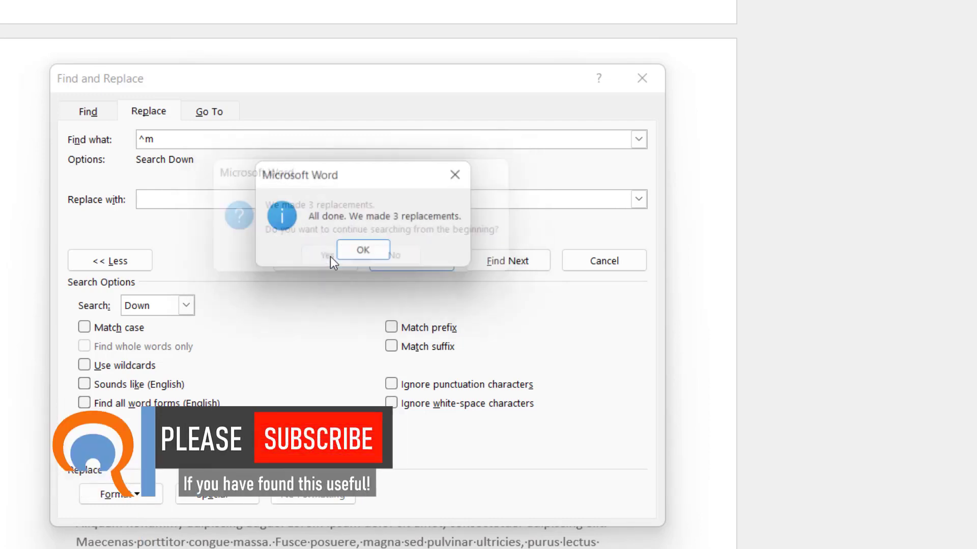
pyautogui.click(363, 250)
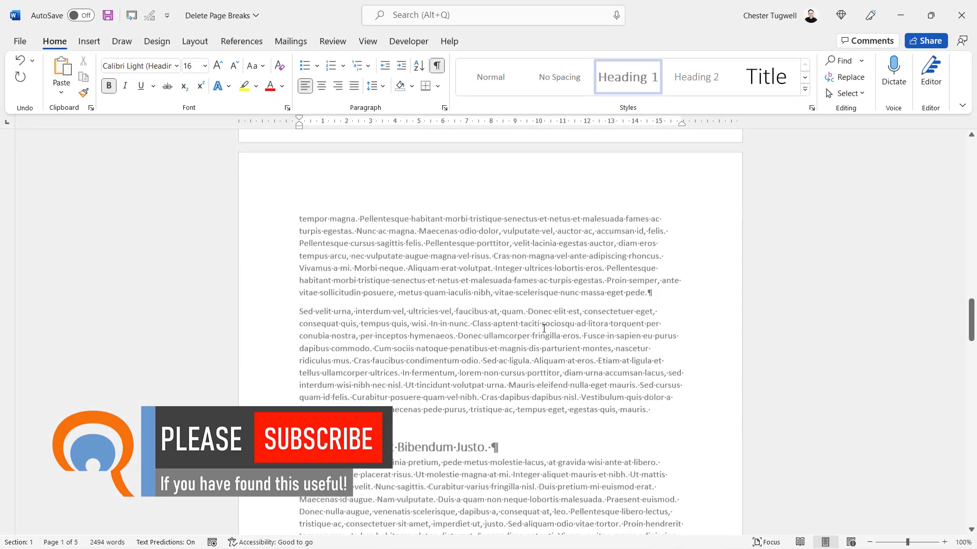
pyautogui.scroll(-3)
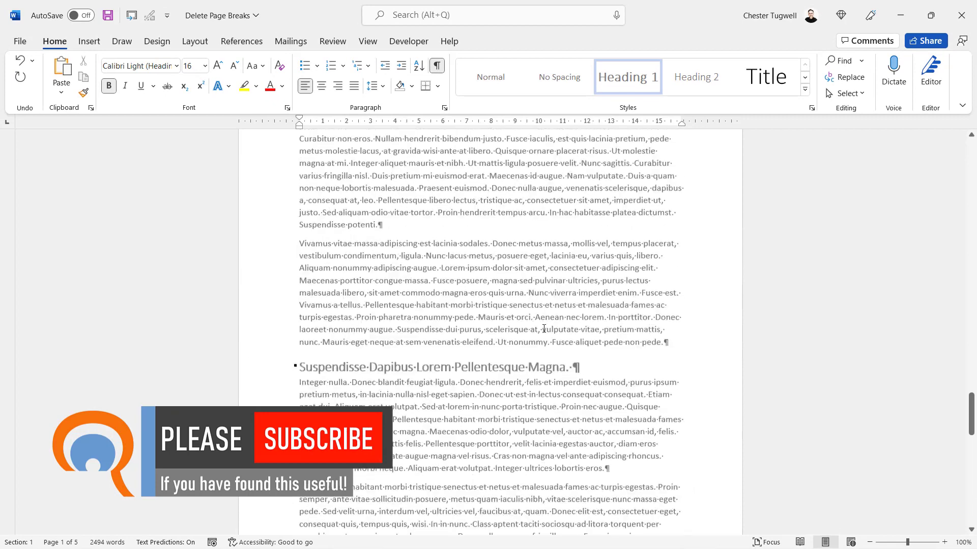
pyautogui.scroll(-3)
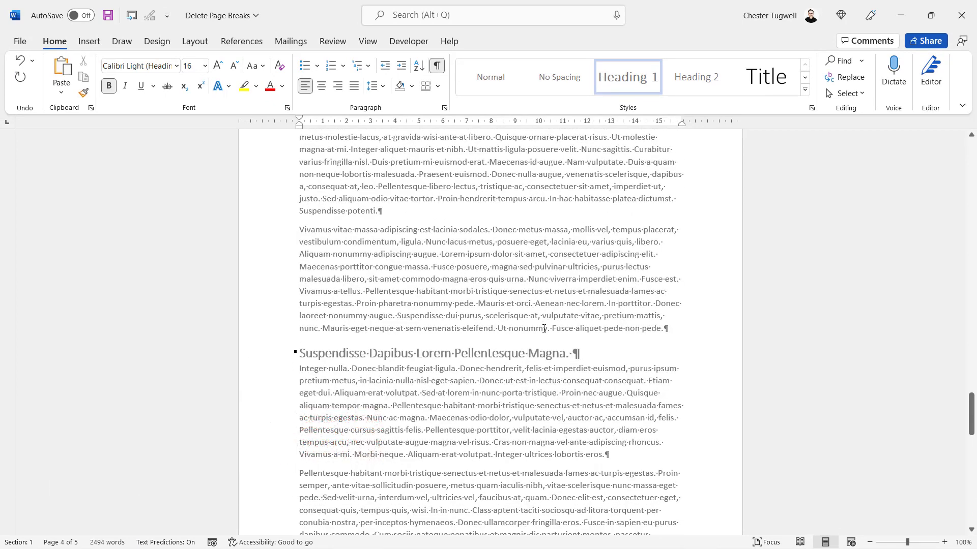